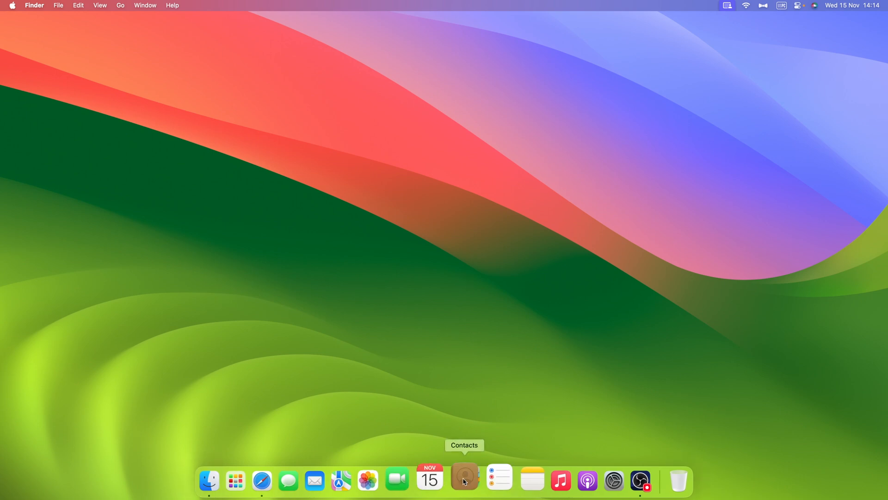
pyautogui.moveTo(280, 483)
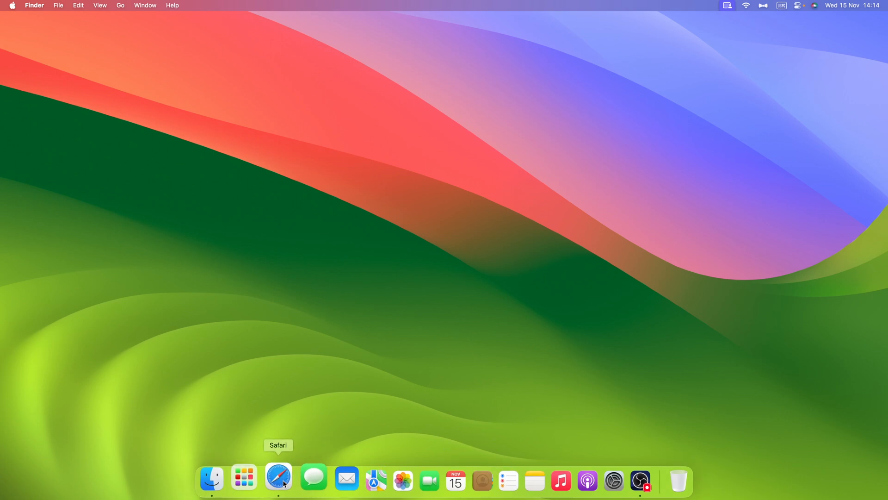
# Visit the Raycast website in the browser and browse the installed apps grid.
pyautogui.click(279, 476)
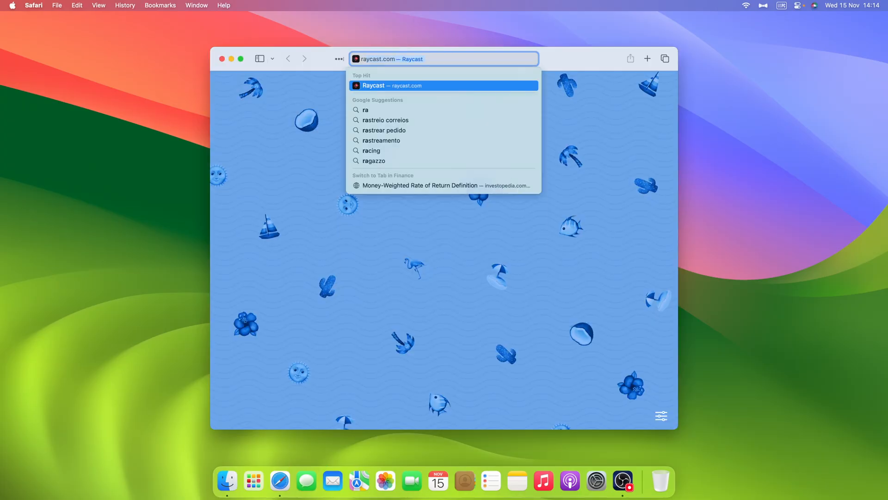
pyautogui.click(443, 85)
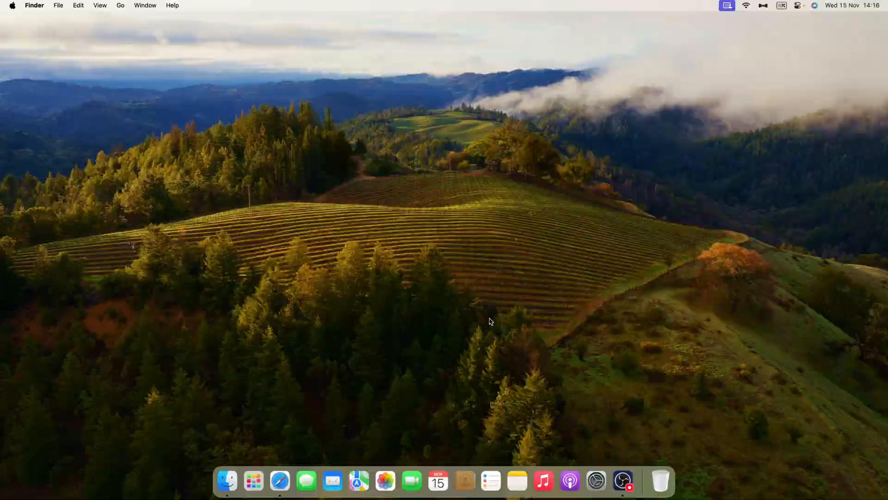
pyautogui.moveTo(250, 482)
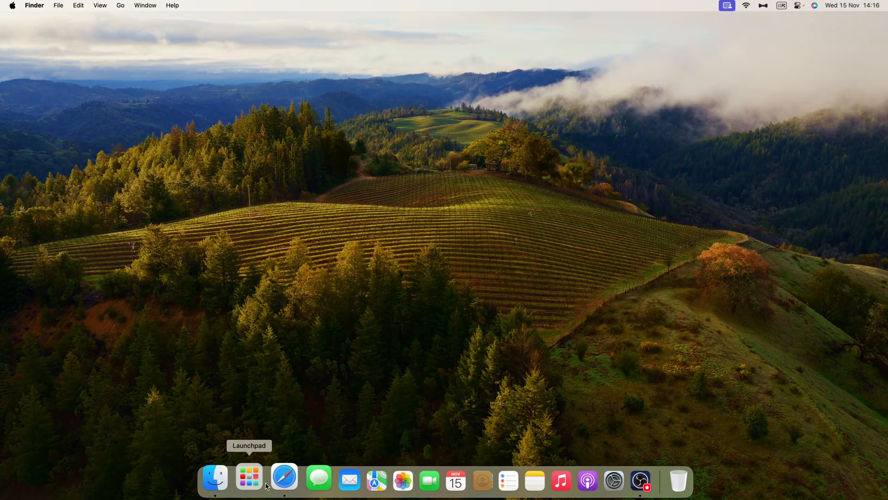
pyautogui.click(249, 482)
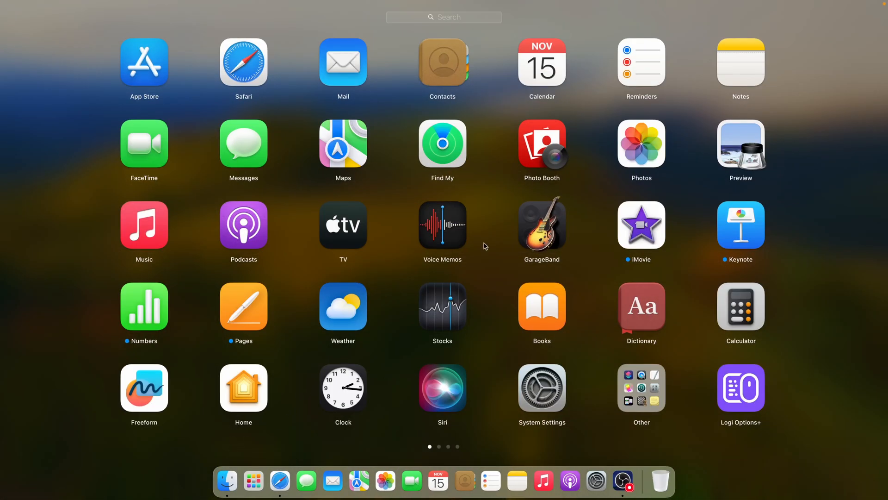
pyautogui.hscroll(-3)
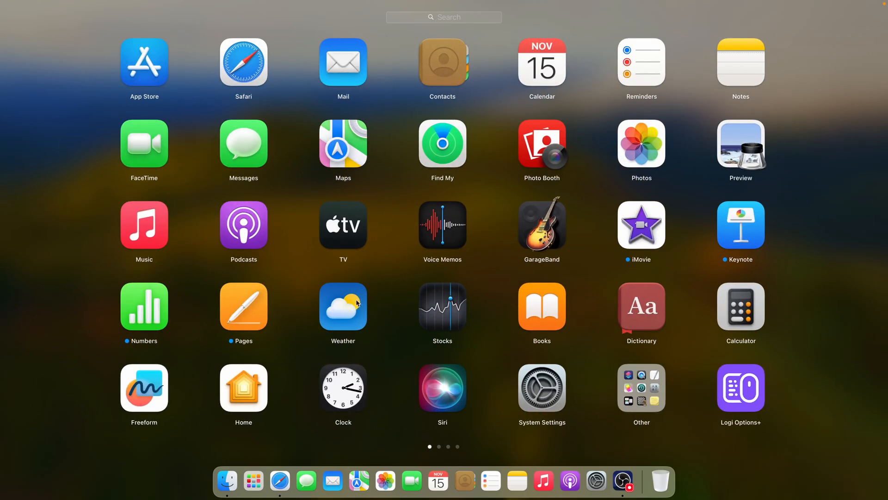
pyautogui.click(343, 305)
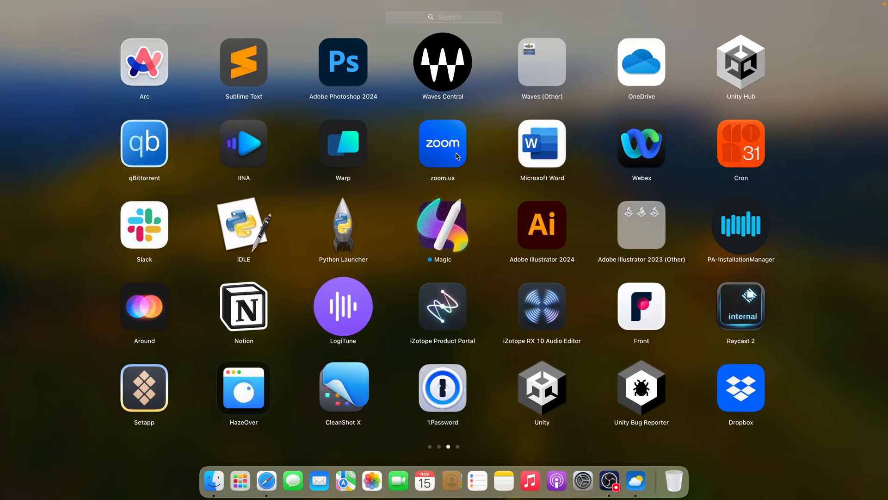
pyautogui.moveTo(443, 144); pyautogui.dragTo(541, 144)
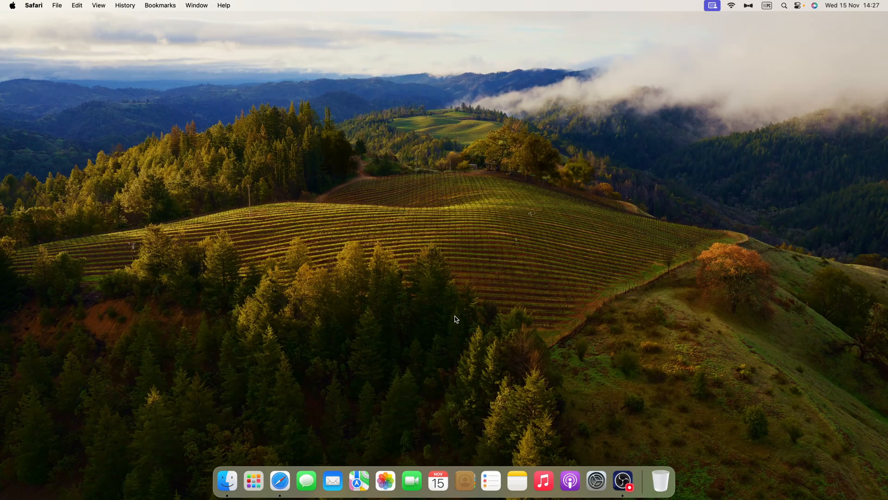
# Use Spotlight to reach Reminders and search for 'download rayca'.
pyautogui.write('s')
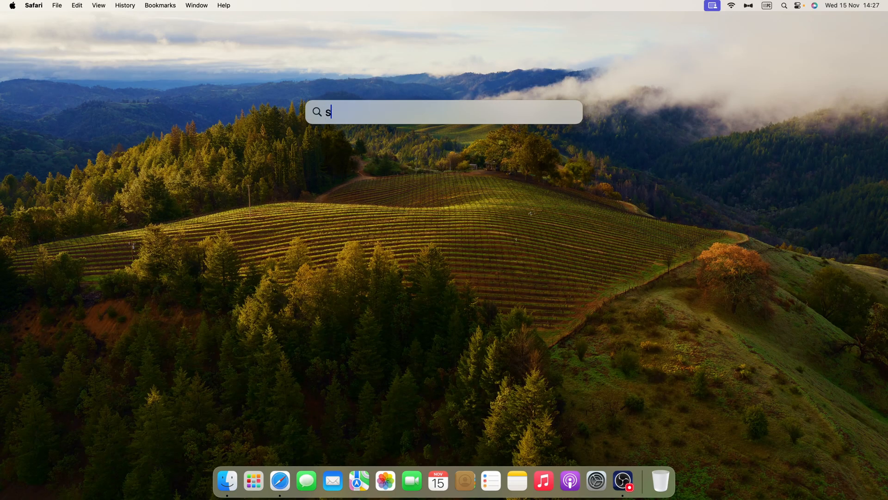
pyautogui.write('noopy')
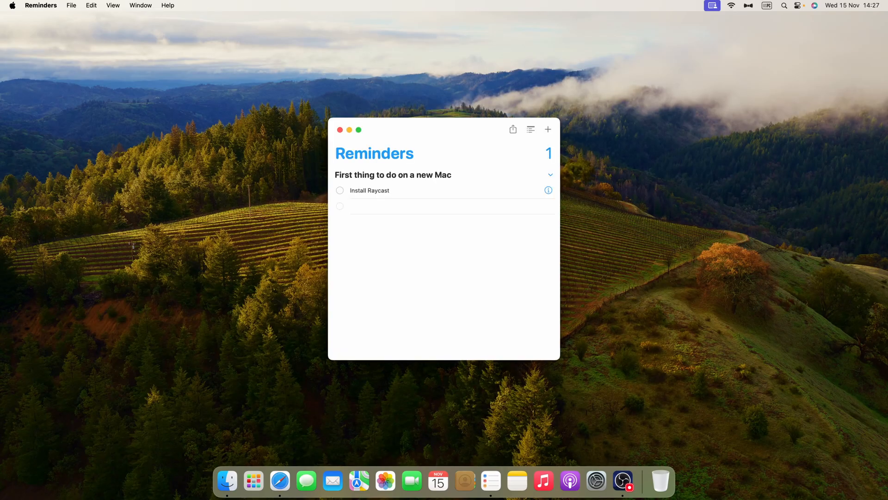
pyautogui.write('download rayca')
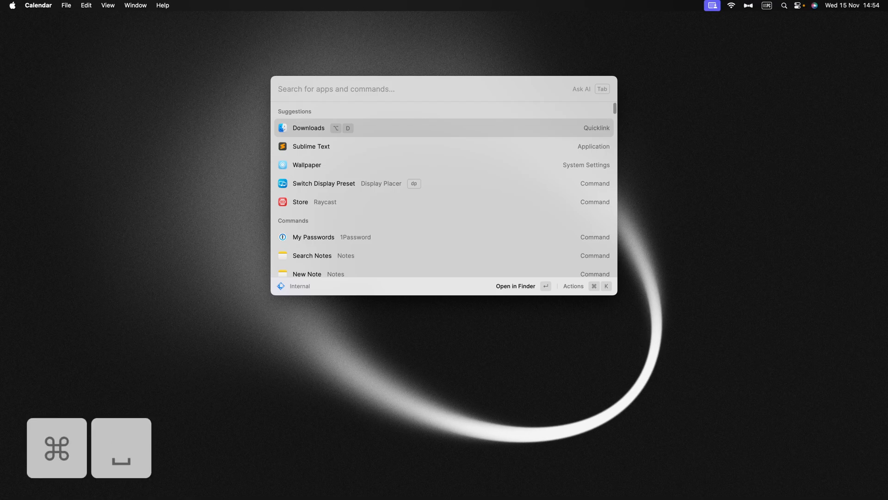
# Launch Calendar by searching 'calendar' in Raycast.
pyautogui.write('calend')
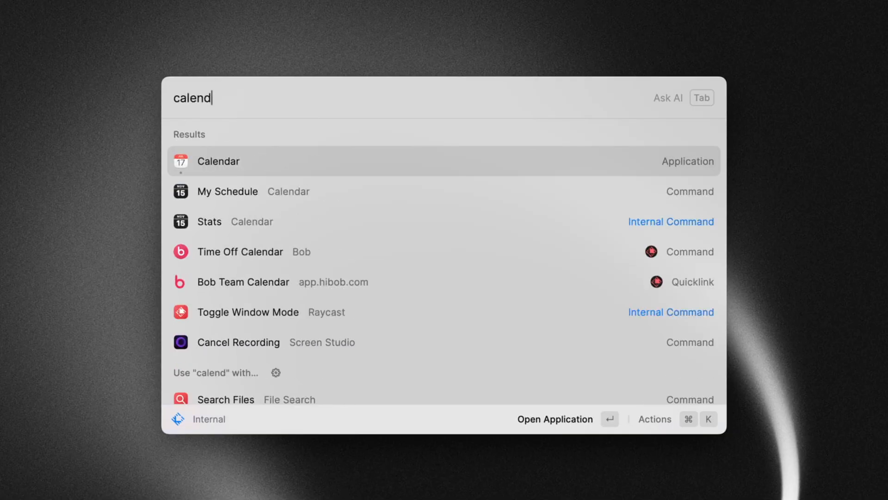
pyautogui.write('ar')
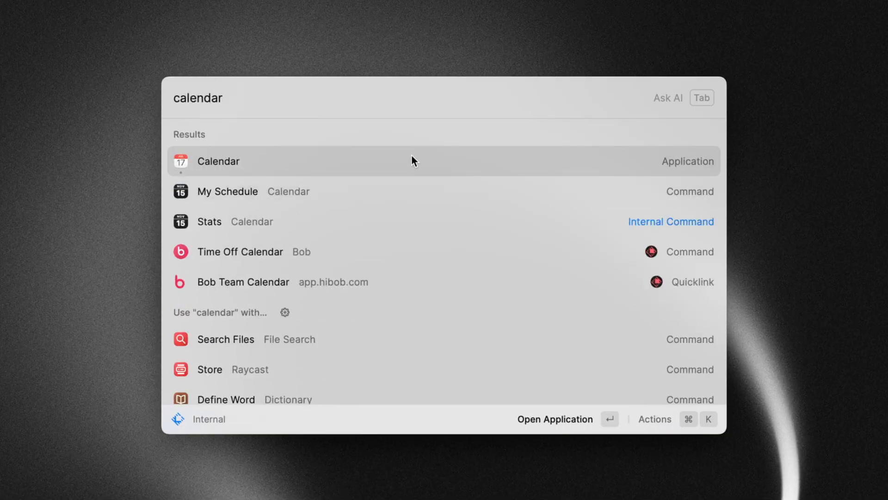
pyautogui.click(218, 161)
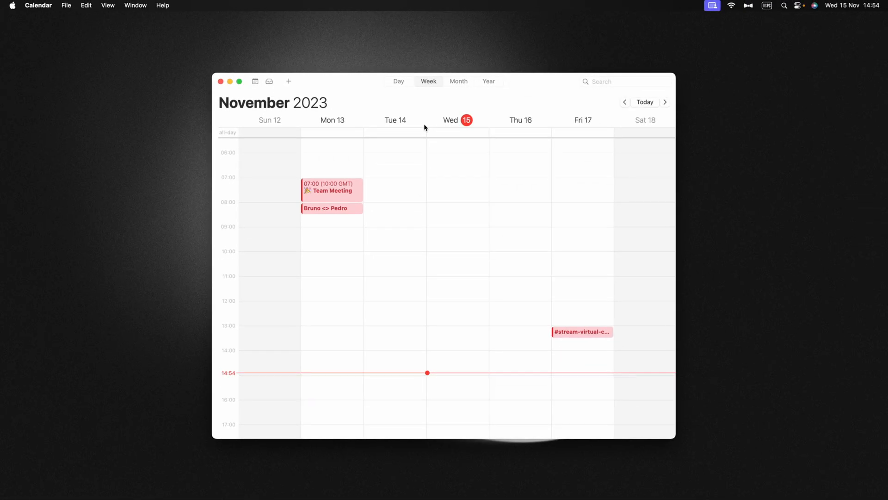
# Reopen Raycast with Cmd+Space and look up Safari's result and its actions.
pyautogui.press('cmd+space')
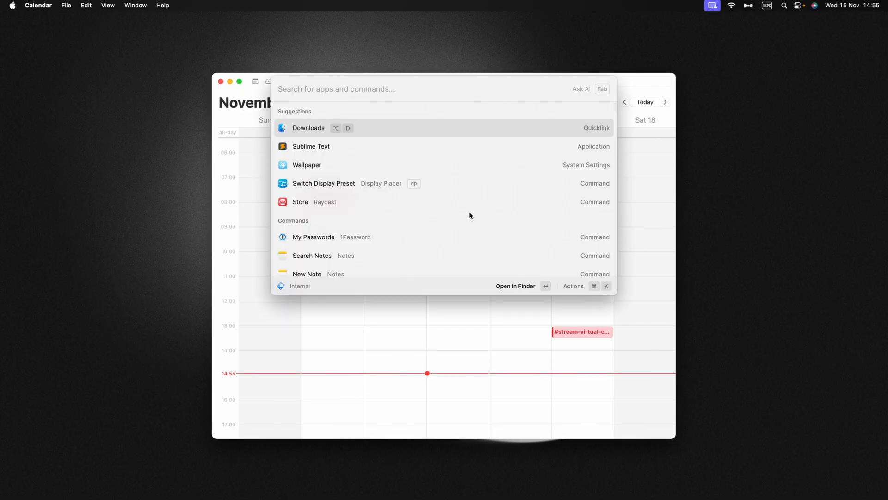
pyautogui.write('safari')
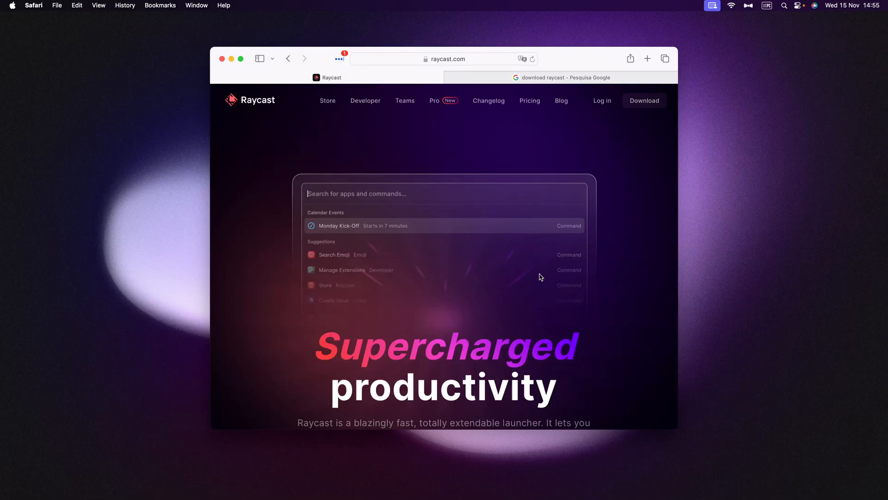
pyautogui.scroll(-3)
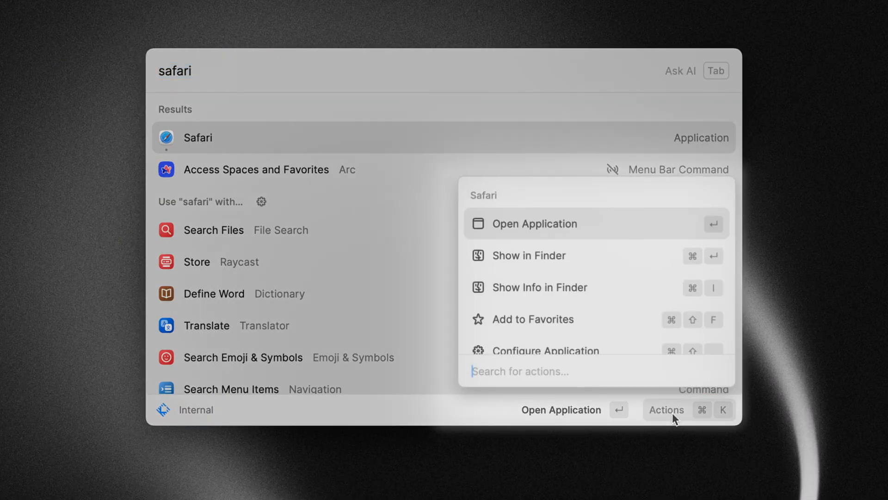
pyautogui.moveTo(623, 332)
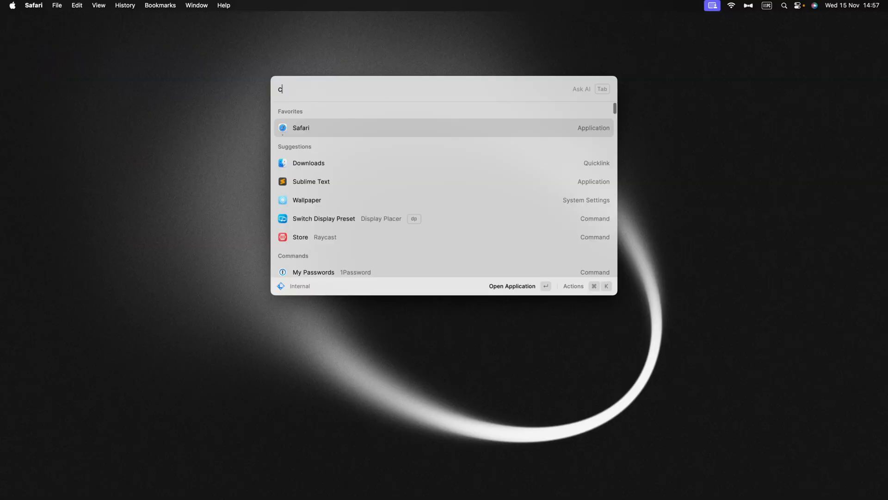
# Add Calendar to Raycast's Favorites via the 'fav' action, next to Safari.
pyautogui.write('al')
pyautogui.write('f')
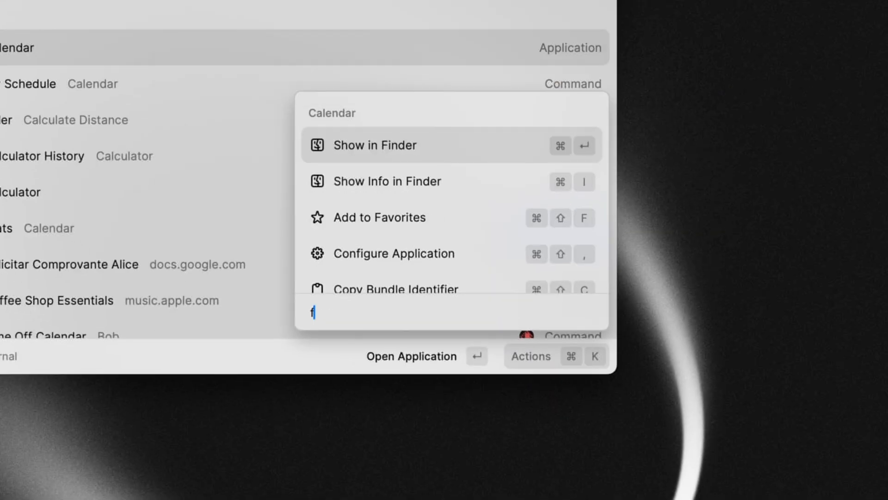
pyautogui.write('av')
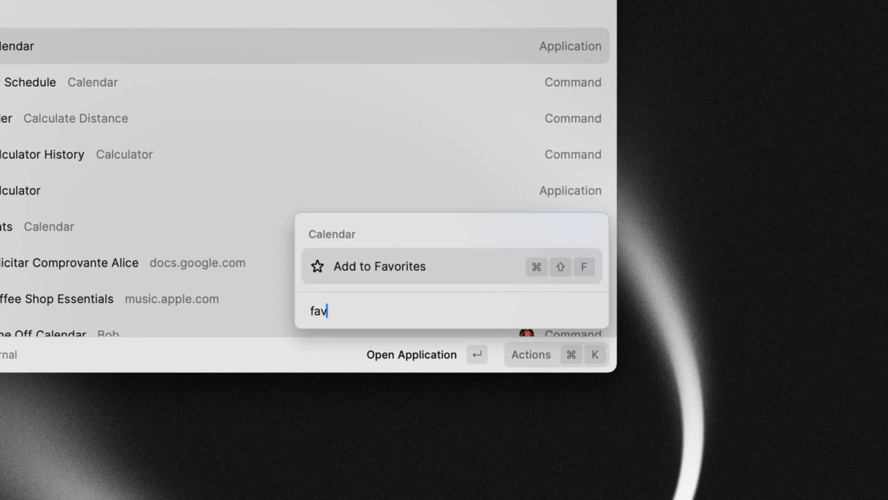
pyautogui.click(380, 266)
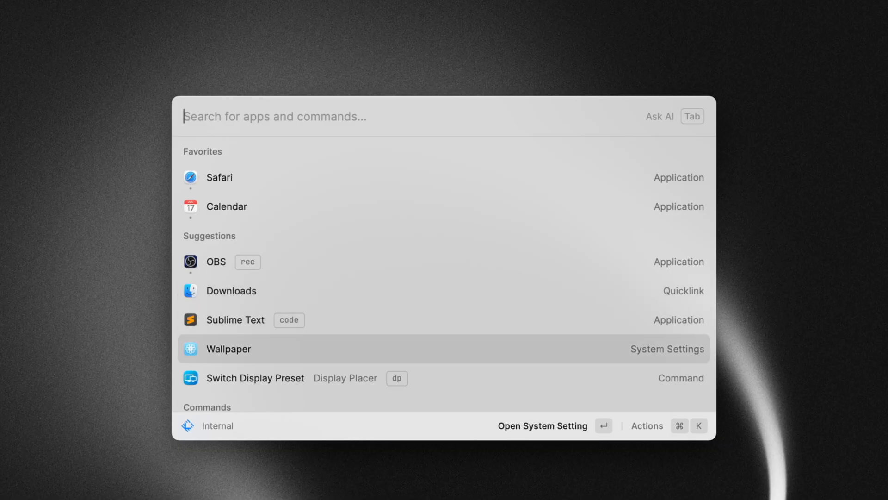
# Give Spotify the alias 'music' through Configure Application.
pyautogui.write('spot')
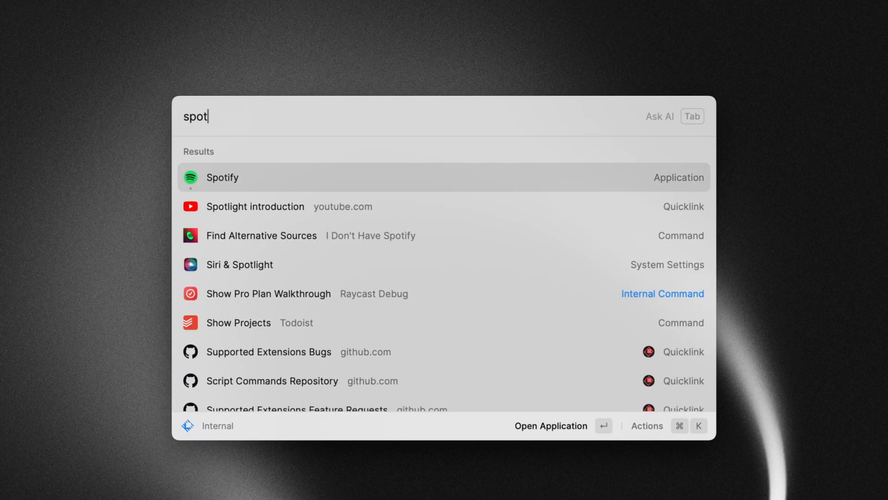
pyautogui.click(659, 426)
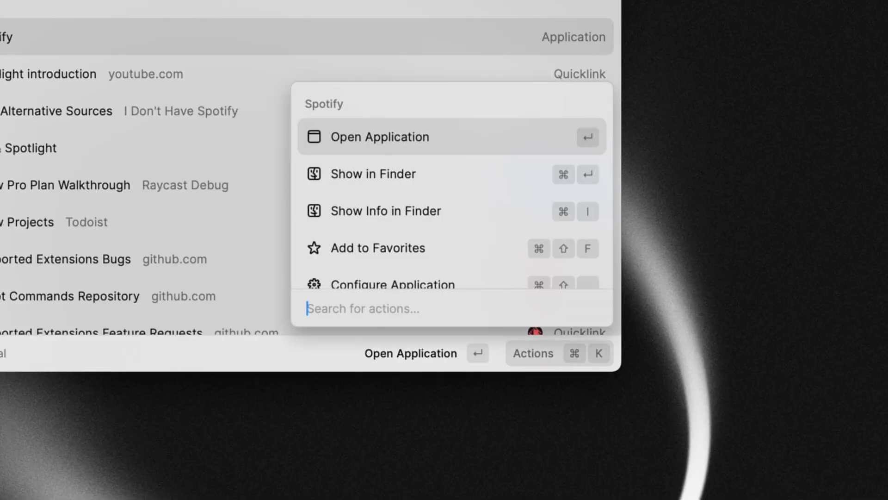
pyautogui.write('conf')
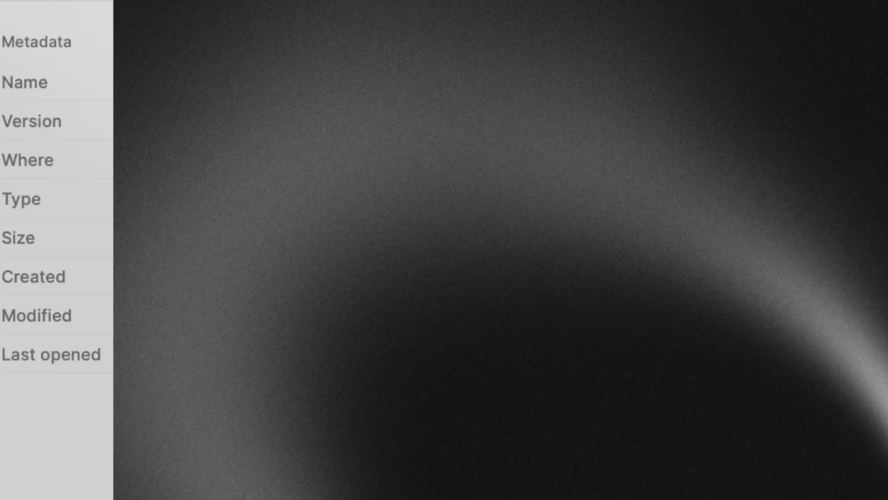
pyautogui.write('music')
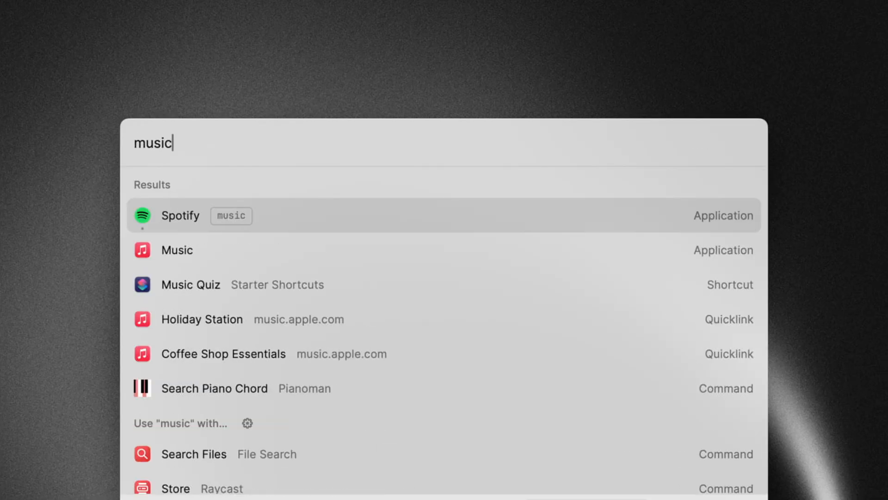
# Launch Spotify by searching its new 'music' alias.
pyautogui.click(179, 216)
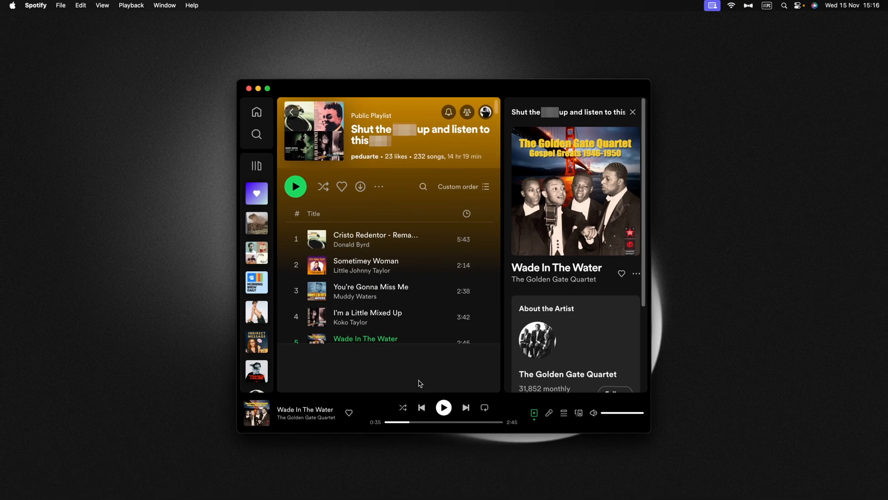
pyautogui.click(444, 407)
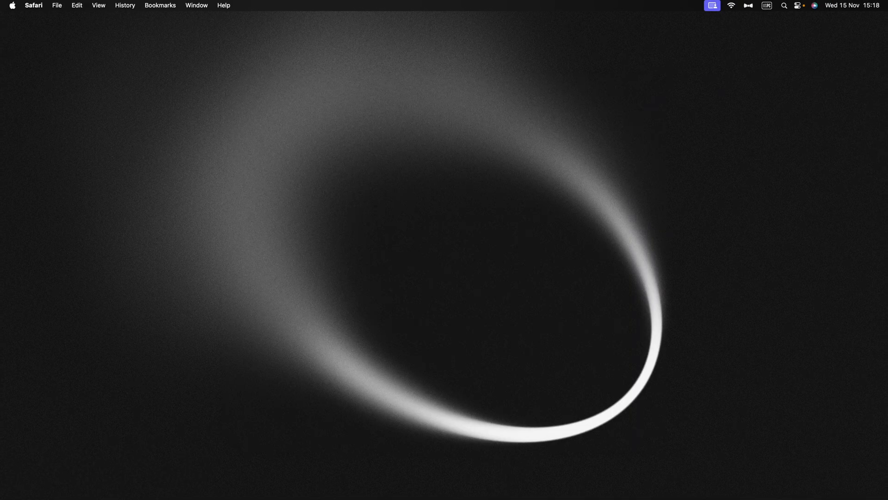
# Assign Photos a Ctrl+P launch hotkey through Configure Application.
pyautogui.write('pho')
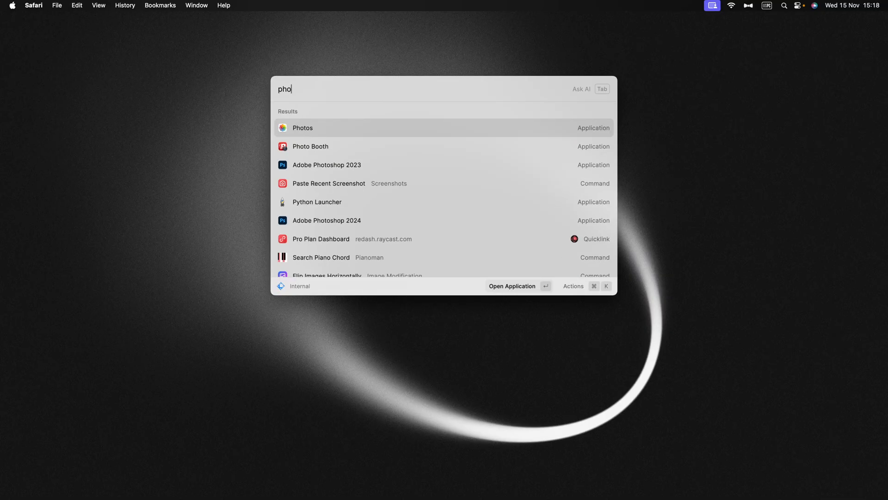
pyautogui.press('Cmd+K')
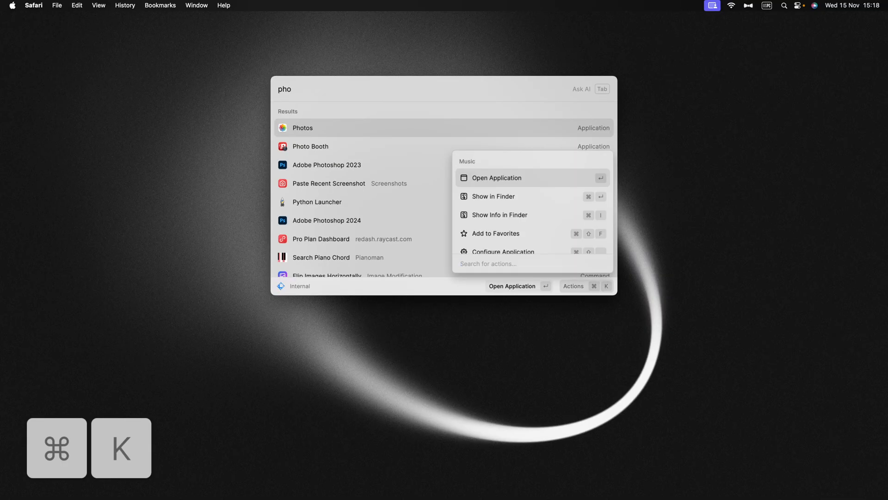
pyautogui.write('con')
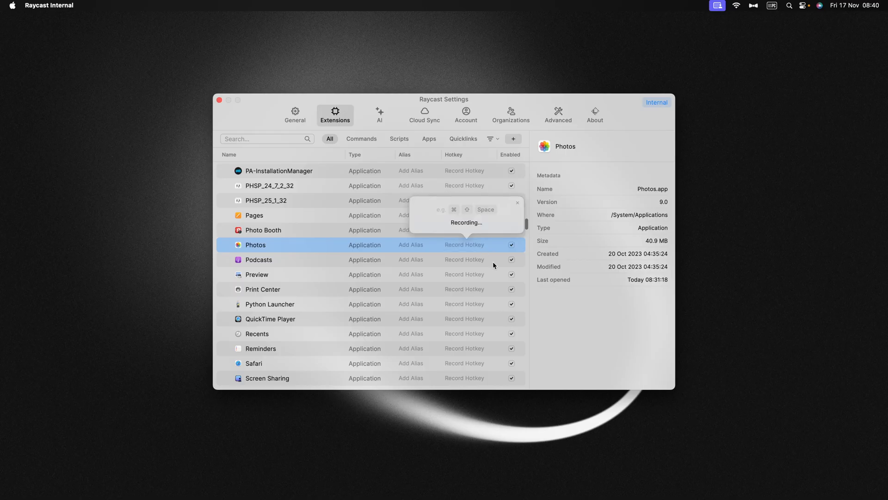
pyautogui.press('ctrl+p')
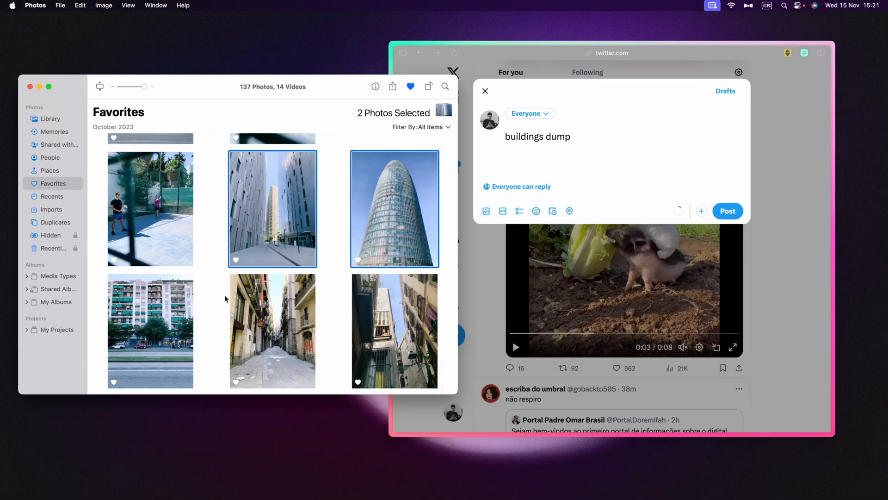
# Attach the selected building photos from the Photos library to the post.
pyautogui.moveTo(272, 330); pyautogui.dragTo(475, 390)
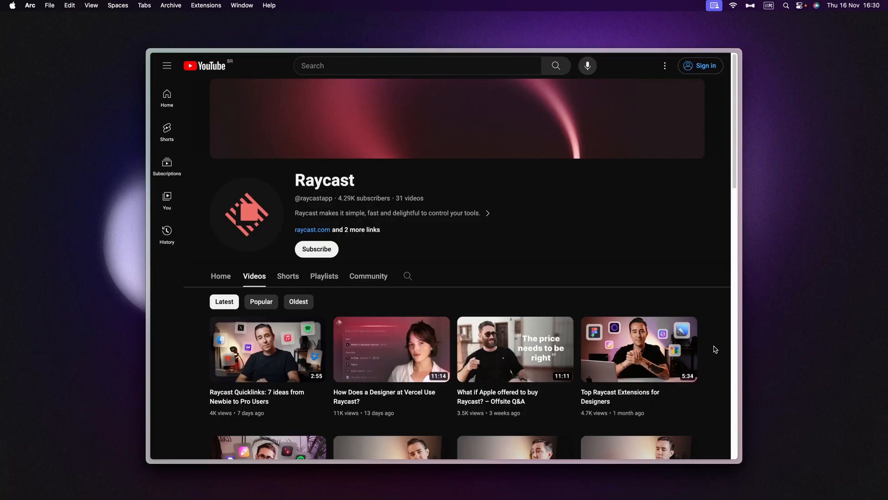
# Scroll down the Raycast YouTube channel's Videos list to the quick-tip episodes.
pyautogui.scroll(-3)
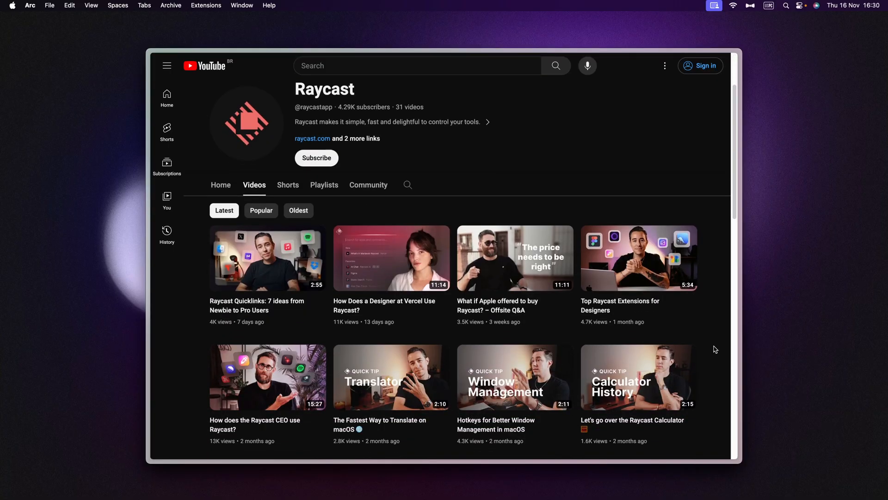
pyautogui.scroll(-3)
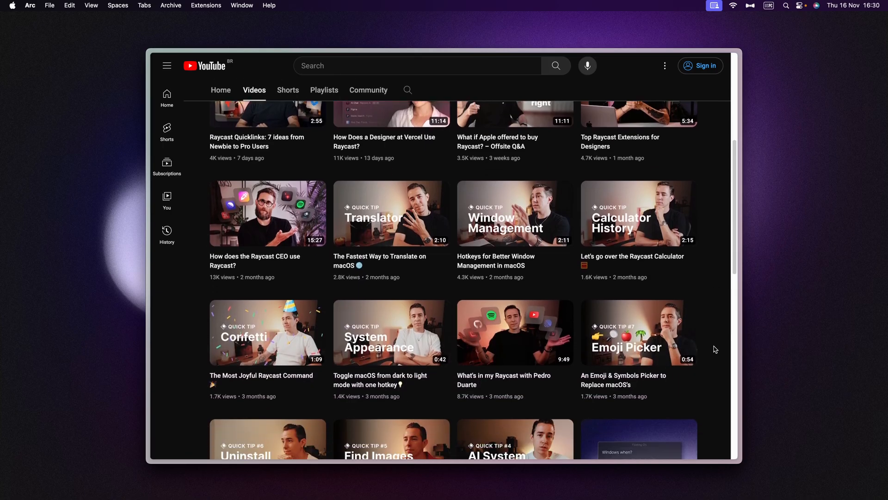